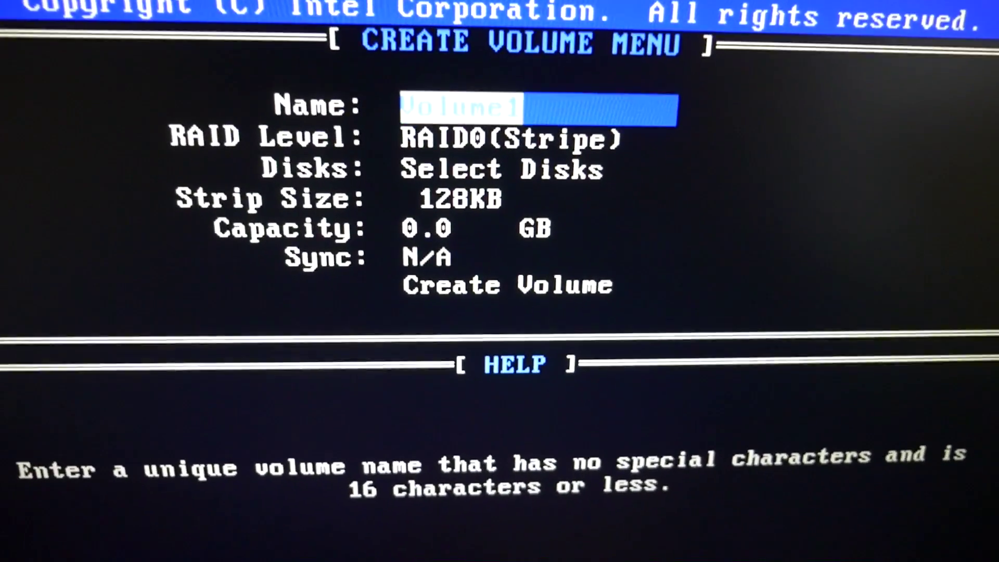
# Name the RAID 0 volume SSDRAID0 and move down to the disk selection
pyautogui.write('SSDRAID0')
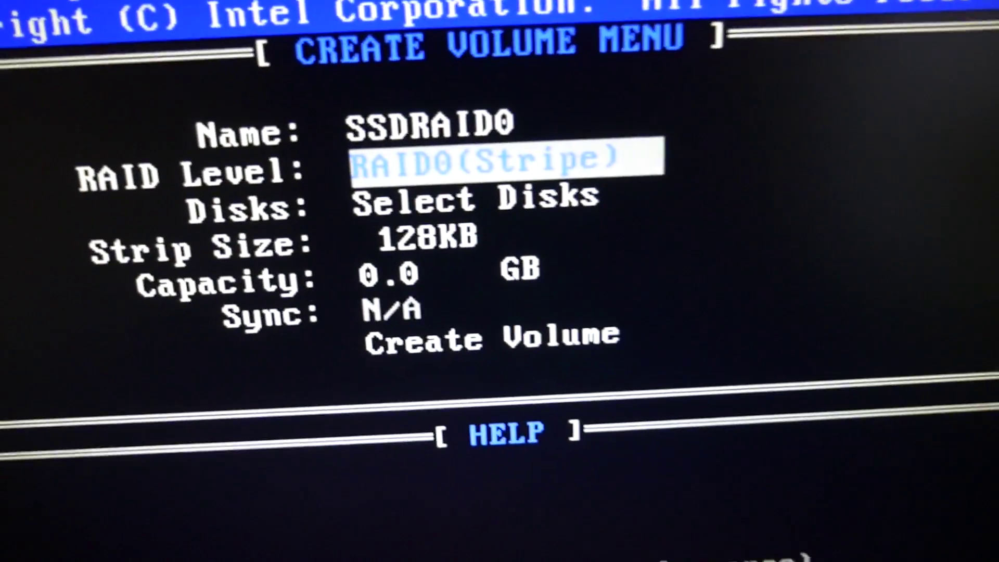
pyautogui.press('Down')
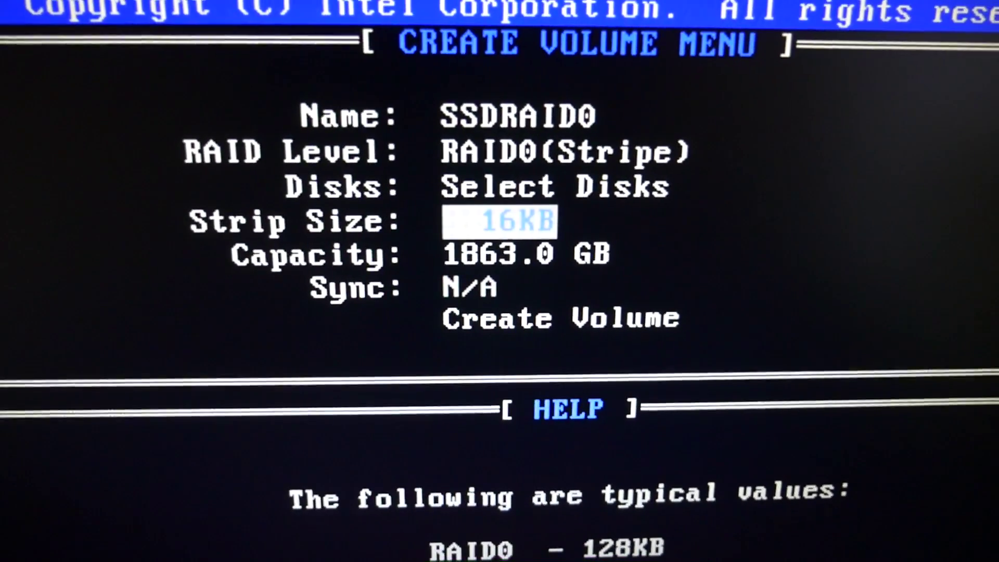
# Move past the 16KB strip size toward the Create Volume item
pyautogui.press('Down')
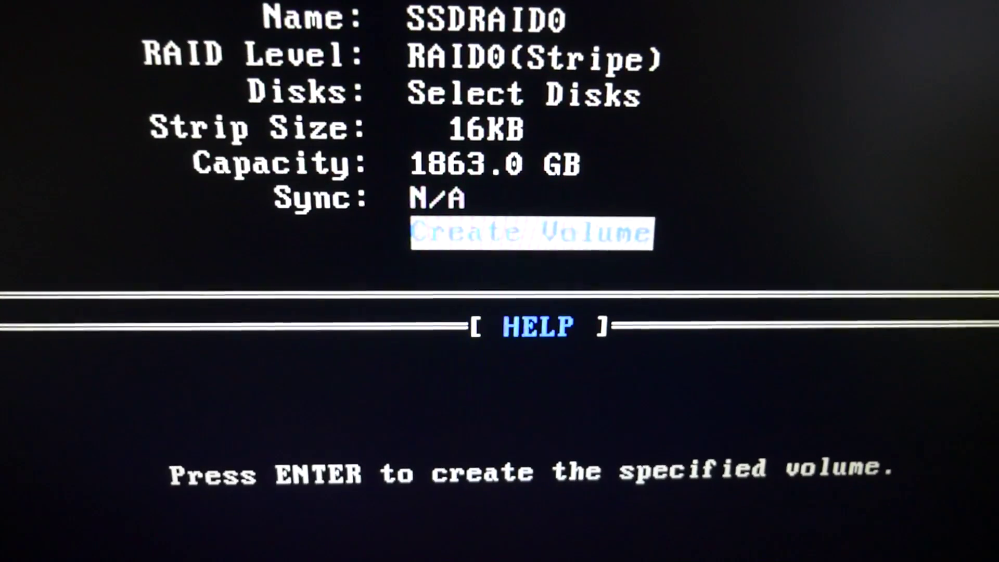
pyautogui.press('enter')
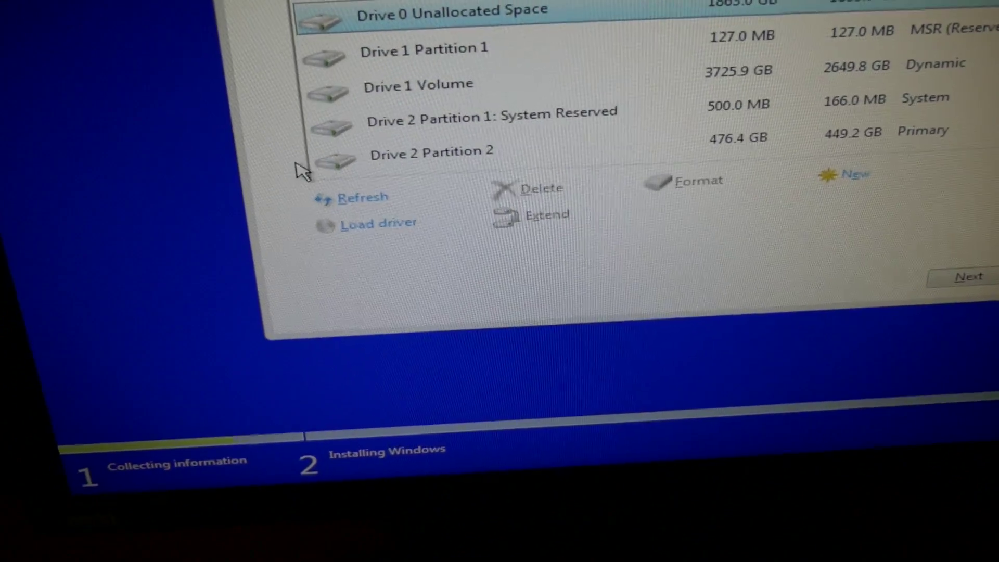
# Choose Load driver on the drive list showing the 1863.0 GB drive
pyautogui.click(378, 222)
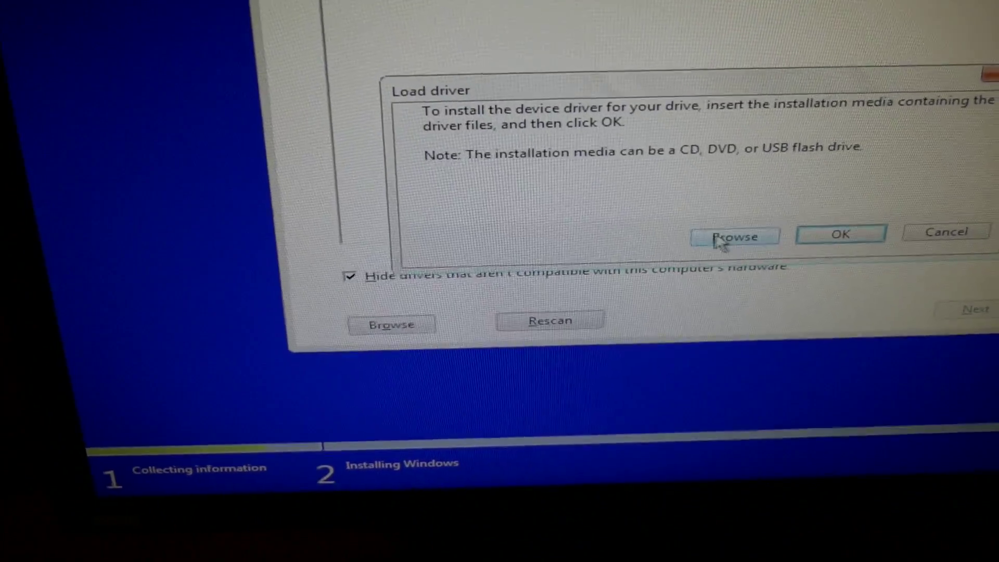